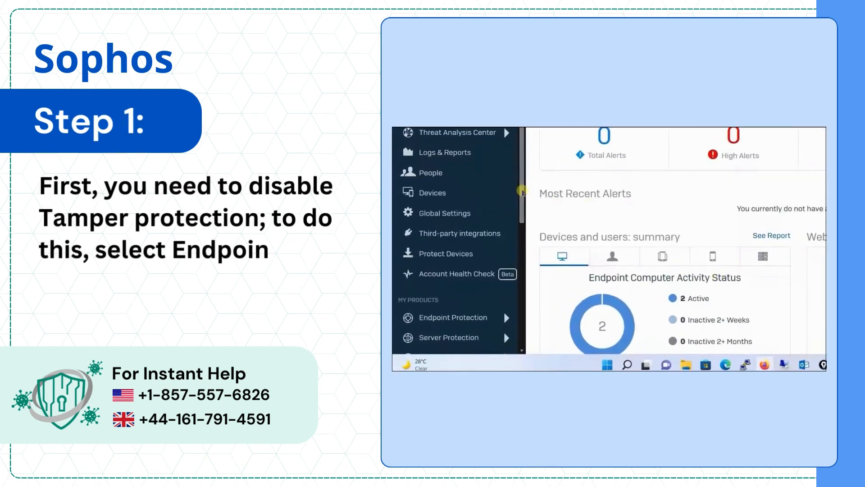
Open the Computers list, select the computer and disable its Tamper Protection.
{"action": "scroll", "scroll_direction": "down", "scroll_amount": 3}
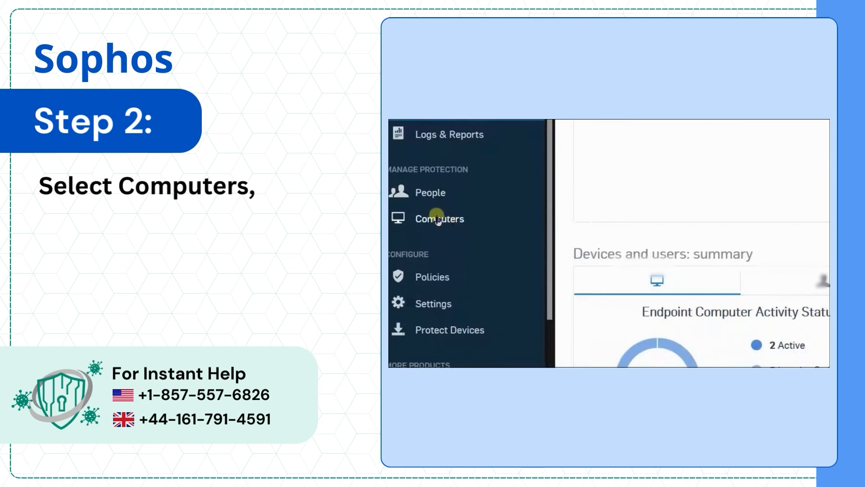
{"action": "left_click", "coordinate": [439, 219]}
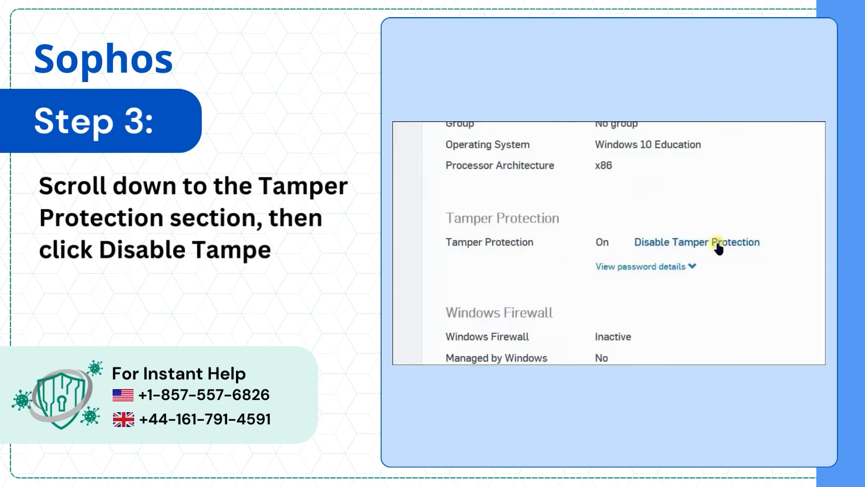
{"action": "left_click", "coordinate": [696, 241]}
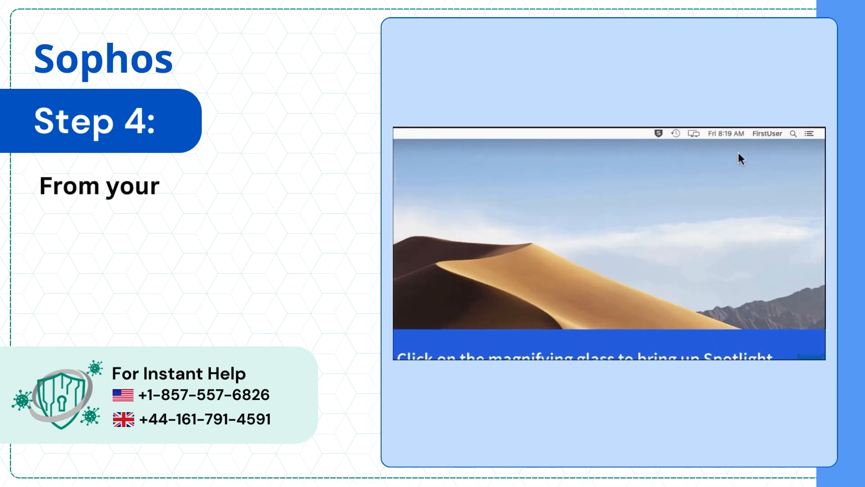
Search Spotlight for 'Remove Sophos Home' and launch the top hit.
{"action": "left_click", "coordinate": [792, 133]}
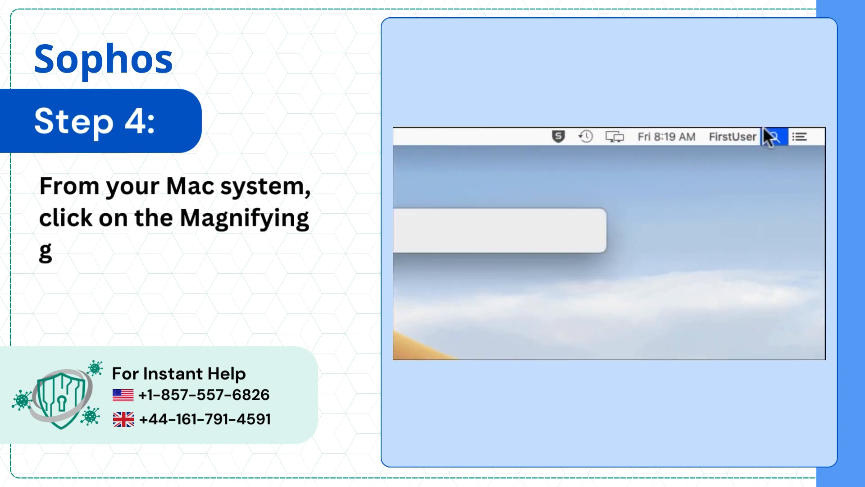
{"action": "left_click", "coordinate": [774, 136]}
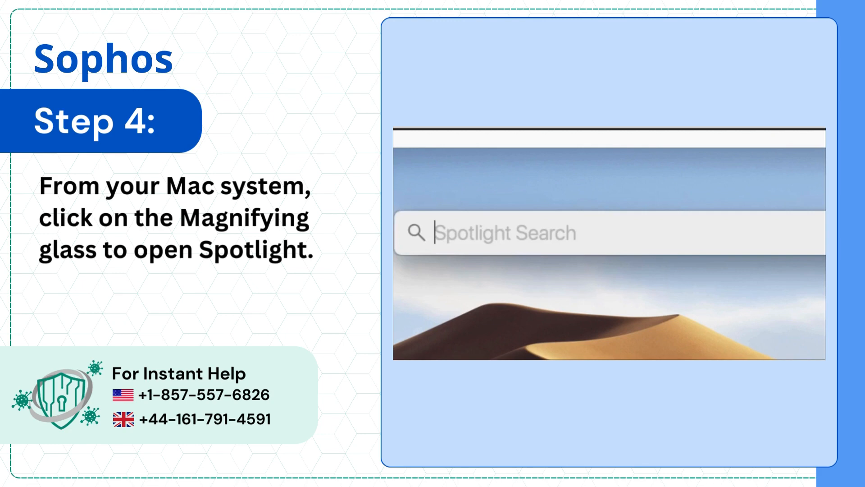
{"action": "type", "text": "Remove Sophos Home"}
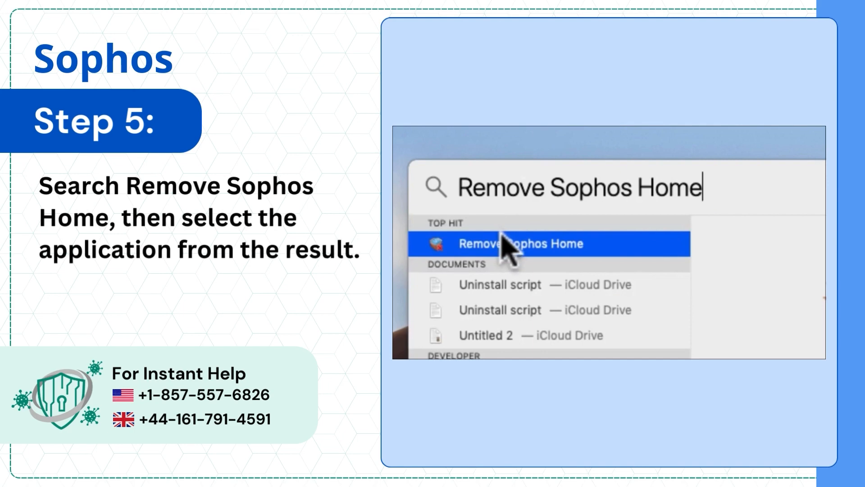
{"action": "left_click", "coordinate": [518, 243]}
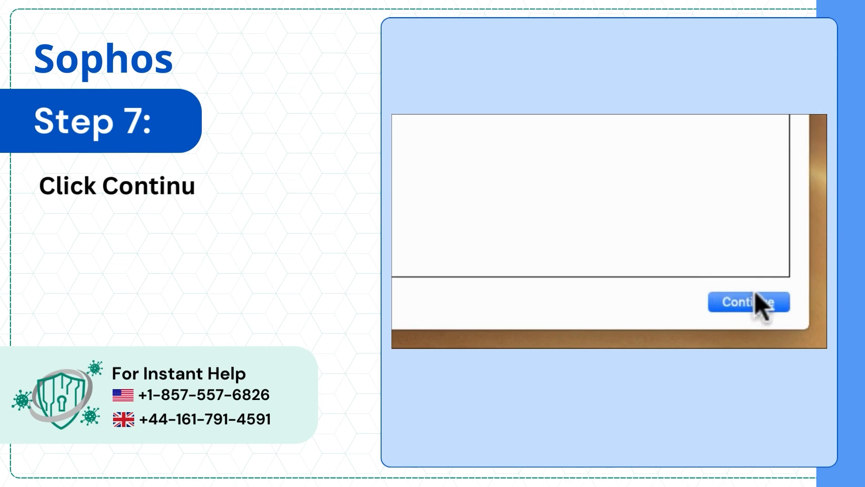
Continue, authorize the helper tool install, and close the removal-successful message.
{"action": "left_click", "coordinate": [747, 302]}
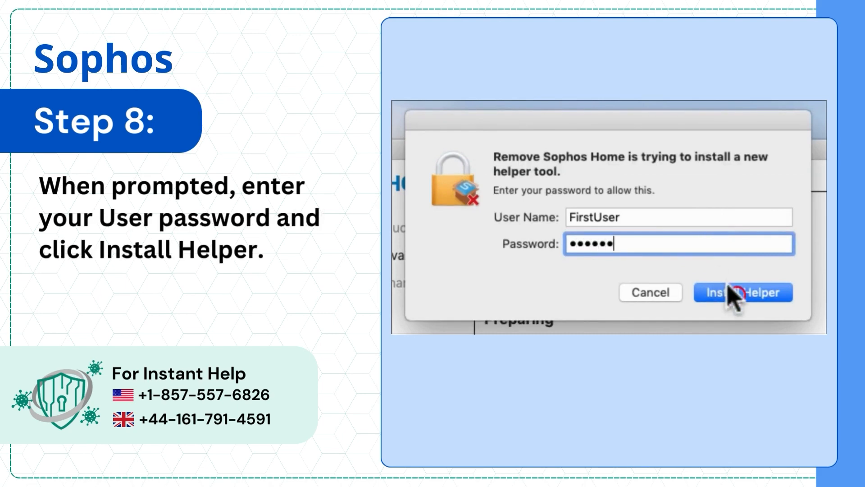
{"action": "left_click", "coordinate": [742, 292]}
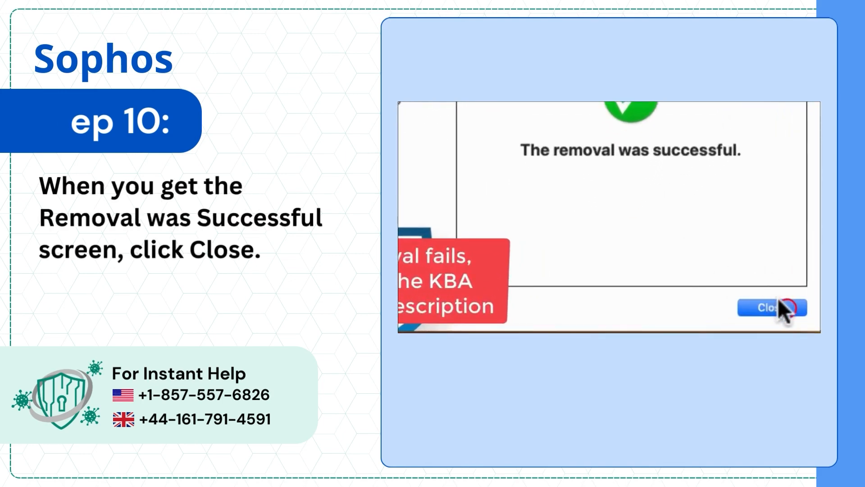
{"action": "left_click", "coordinate": [766, 307]}
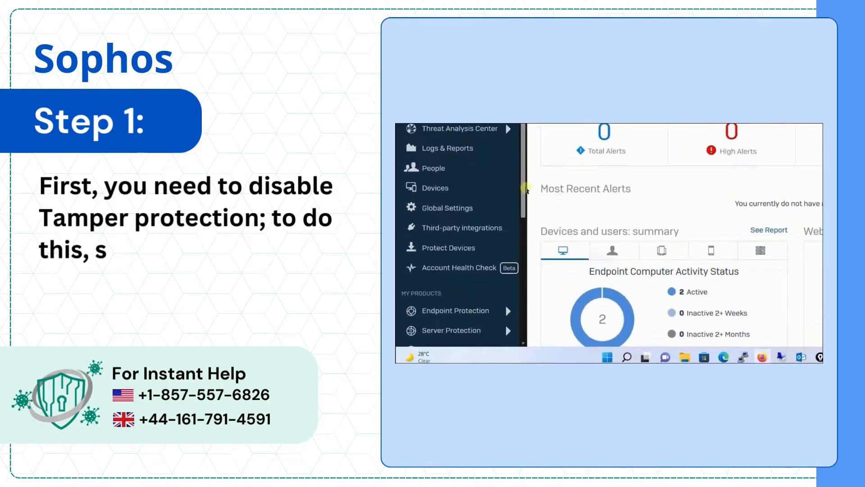
Open the Windows computer from the Computers list and scroll to Tamper Protection.
{"action": "scroll", "scroll_direction": "down", "scroll_amount": 3}
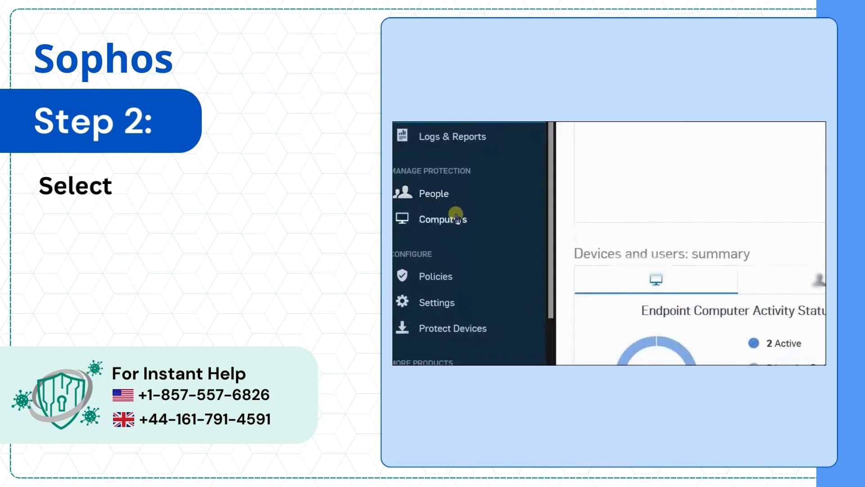
{"action": "left_click", "coordinate": [442, 218]}
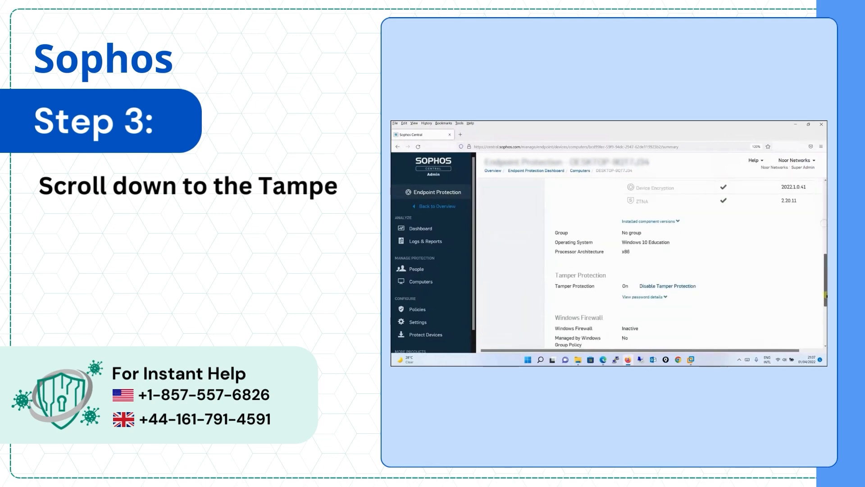
{"action": "scroll", "scroll_direction": "down", "scroll_amount": 3}
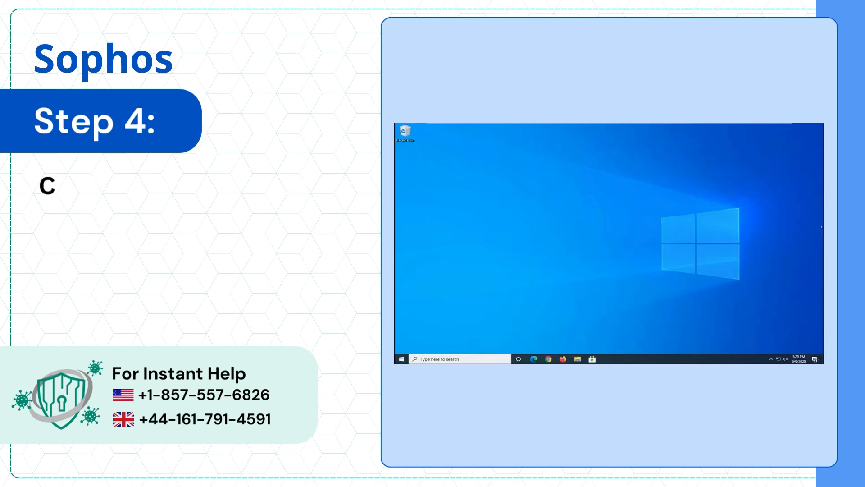
Search the taskbar for 'control panel' to reach Sophos Home's uninstall option.
{"action": "type", "text": "control panel"}
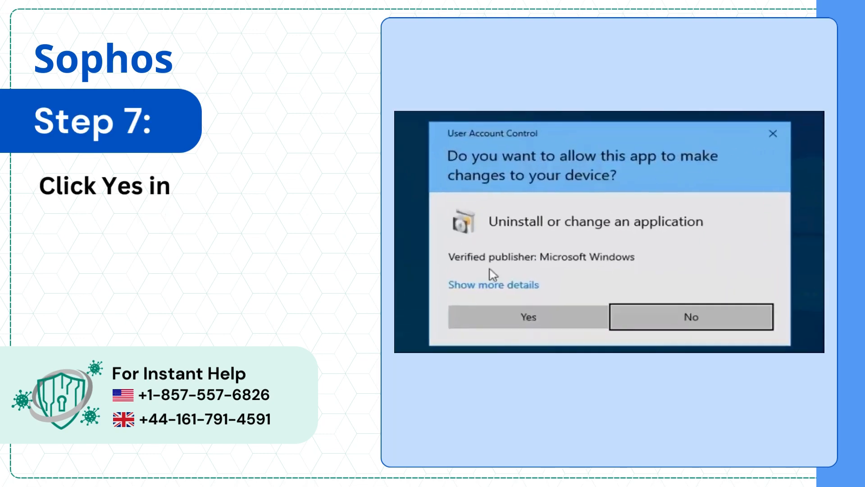
Approve the UAC prompt, uninstall Sophos Home, then close with restart selected.
{"action": "type", "text": "the User Account Control window to"}
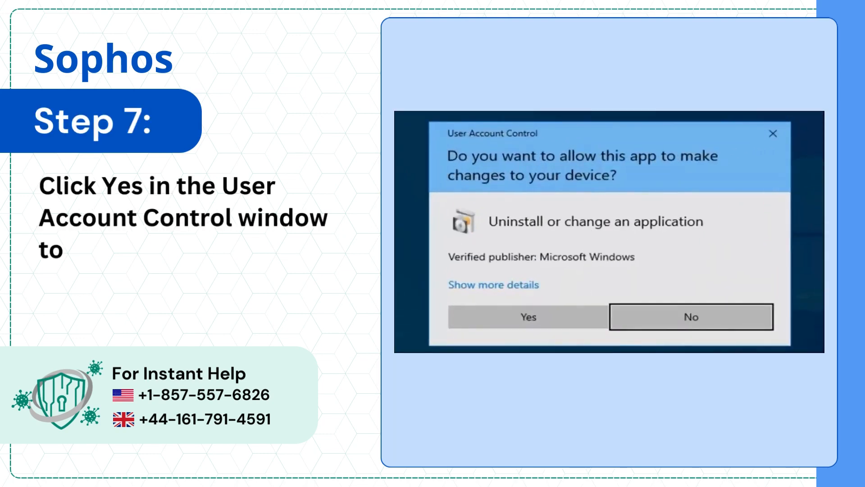
{"action": "left_click", "coordinate": [527, 317]}
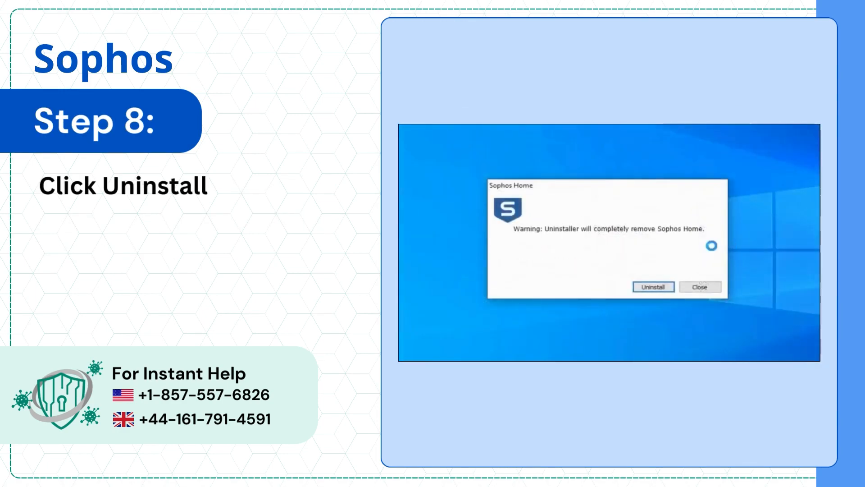
{"action": "left_click", "coordinate": [653, 287]}
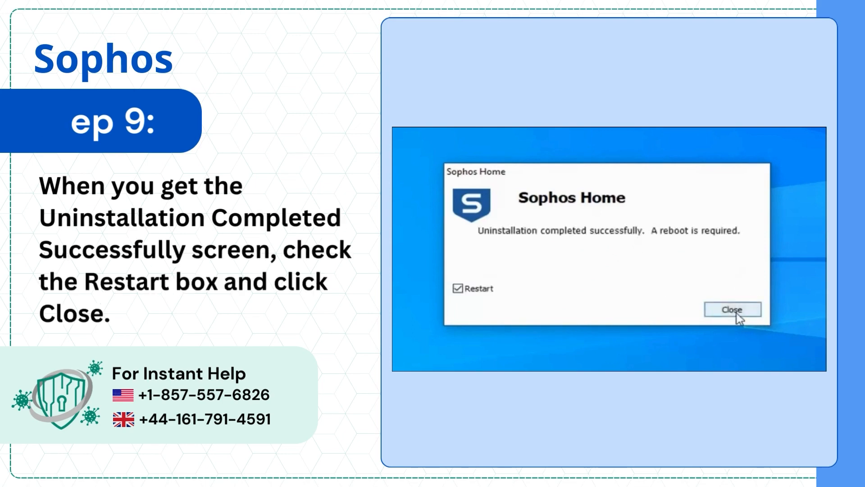
{"action": "left_click", "coordinate": [732, 309]}
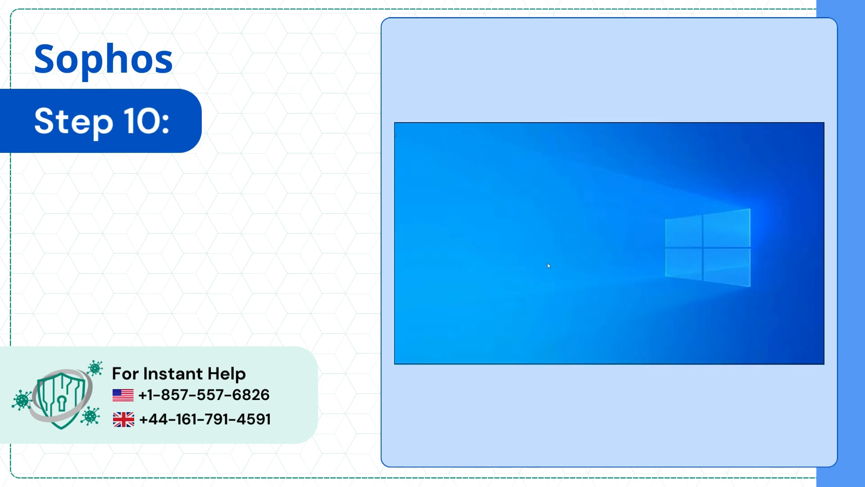